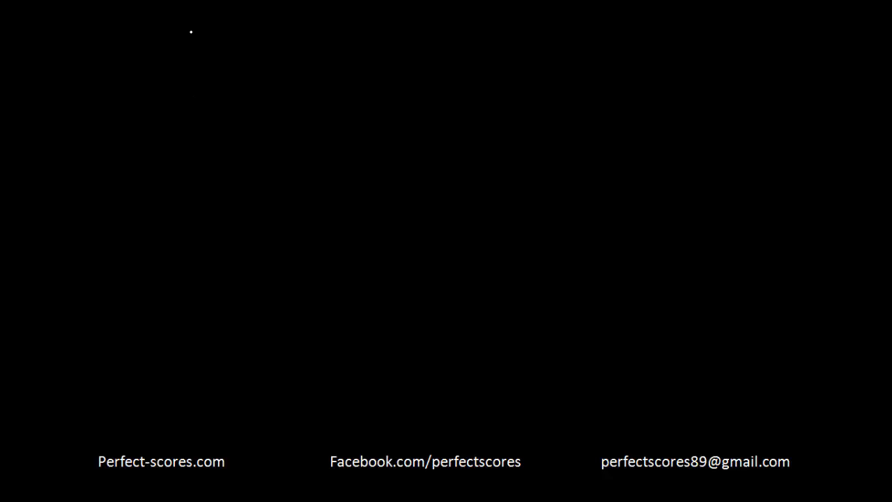
{"action": "mouse_move", "coordinate": [147, 99]}
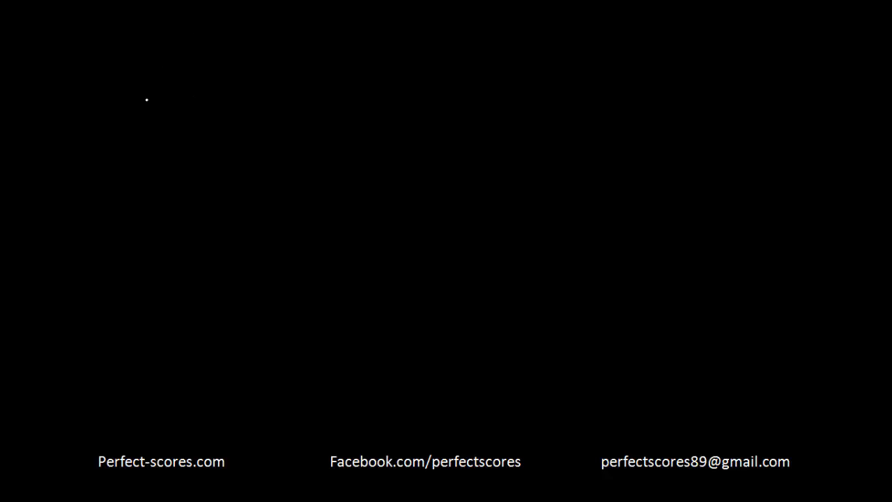
{"action": "mouse_move", "coordinate": [36, 131]}
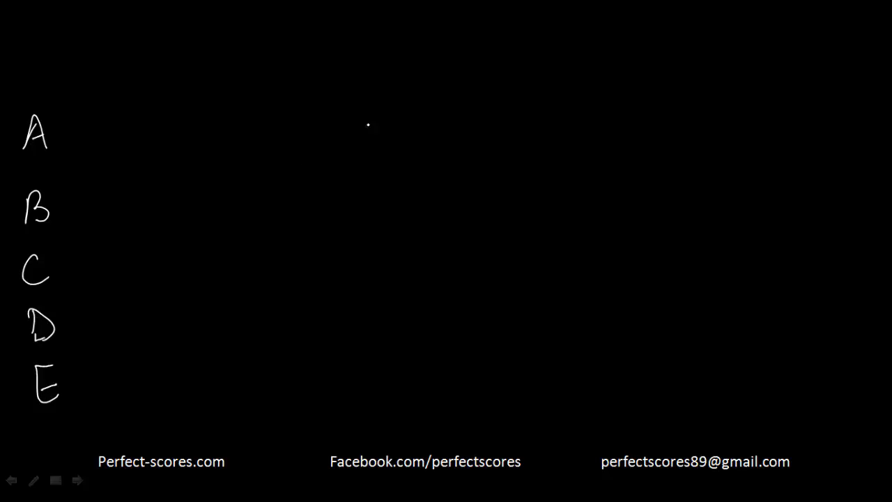
Handwrite and underline H1, write H2, and draw a long vertical divider line
{"action": "left_click_drag", "start_coordinate": [372, 33], "coordinate": [332, 410]}
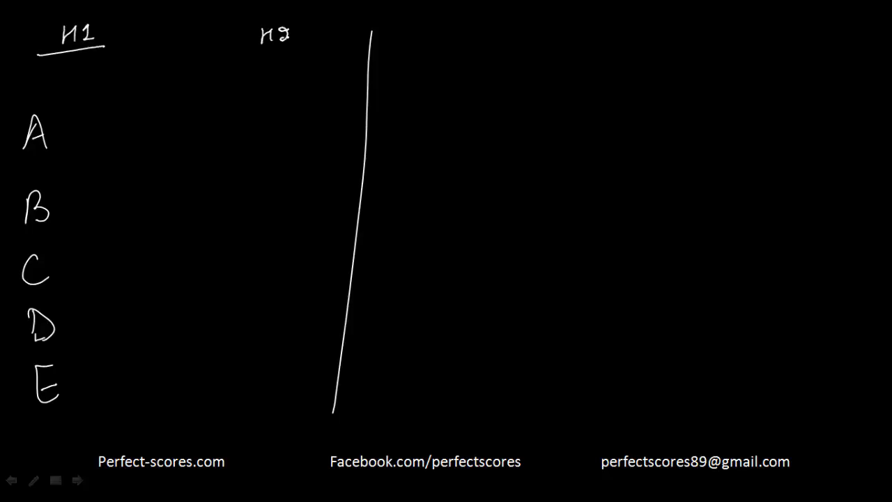
Underline H2, then write 'Stop — resume the attack' and 'H1: rest, can't maintain pace'
{"action": "left_click_drag", "start_coordinate": [261, 50], "coordinate": [303, 47]}
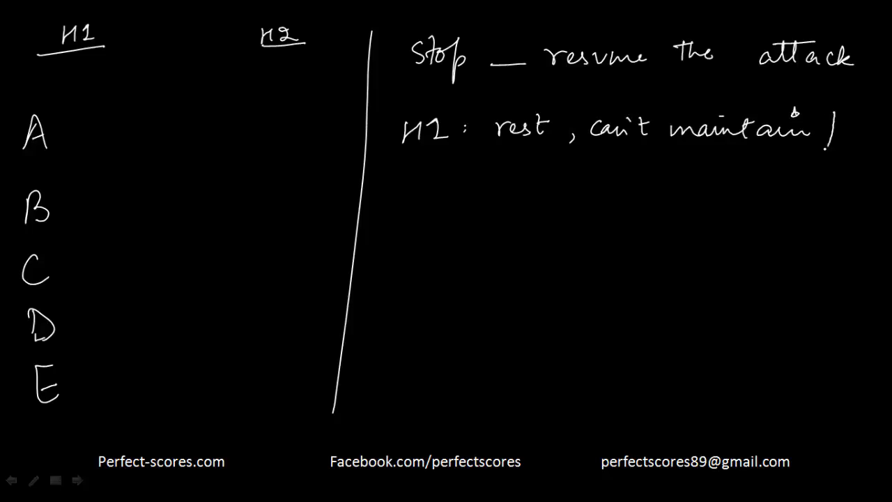
{"action": "type", "text": "pace"}
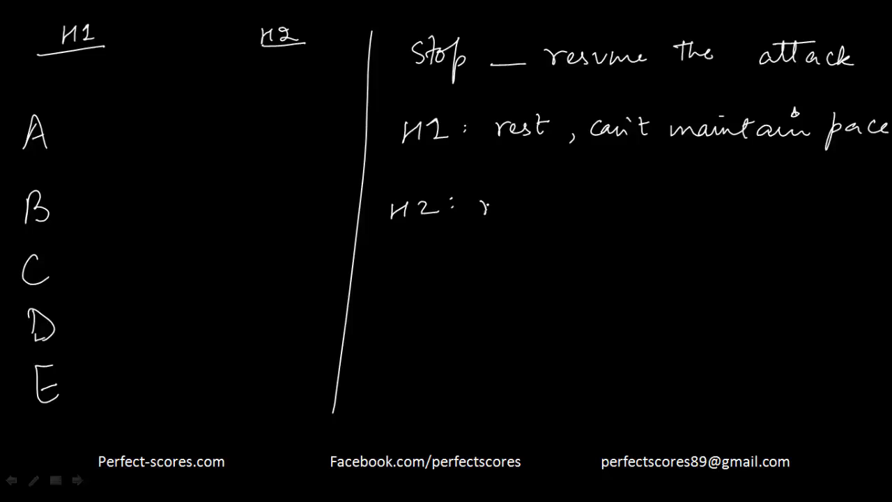
Finish the H2 note 'rapidly chg visual info' and add s/w marks with up arrows
{"action": "type", "text": "rapidly chg"}
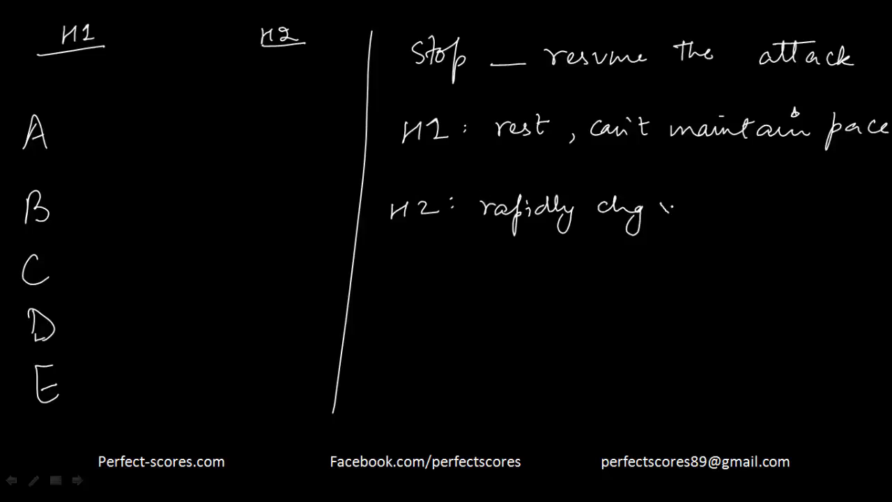
{"action": "type", "text": "visual"}
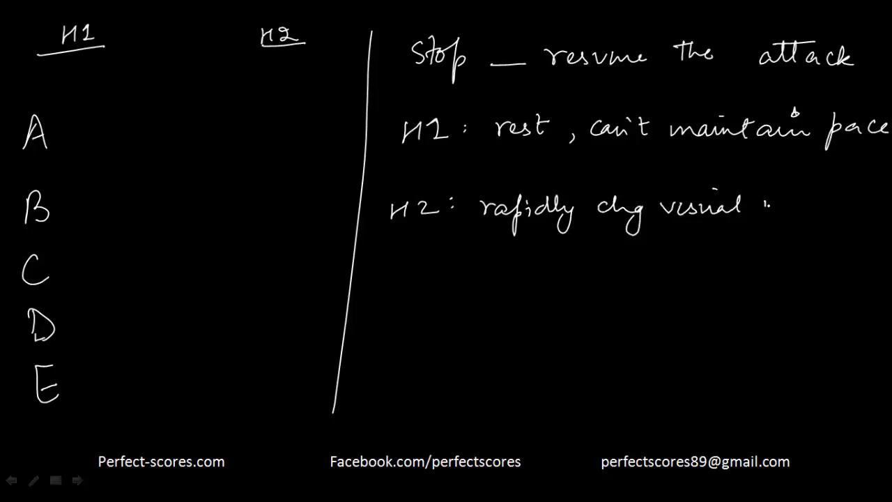
{"action": "type", "text": "info"}
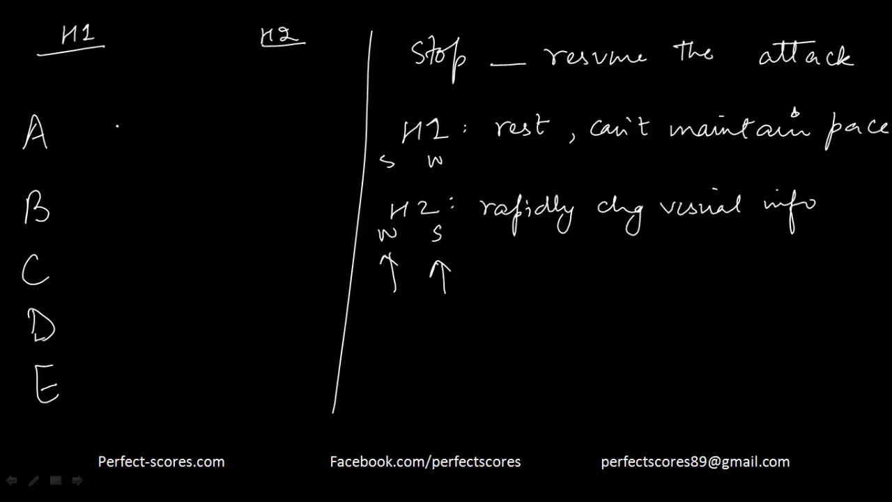
Write 'runs away' beside A, strike row A through, mark W for B, underline 'rapidly'
{"action": "type", "text": "runs a."}
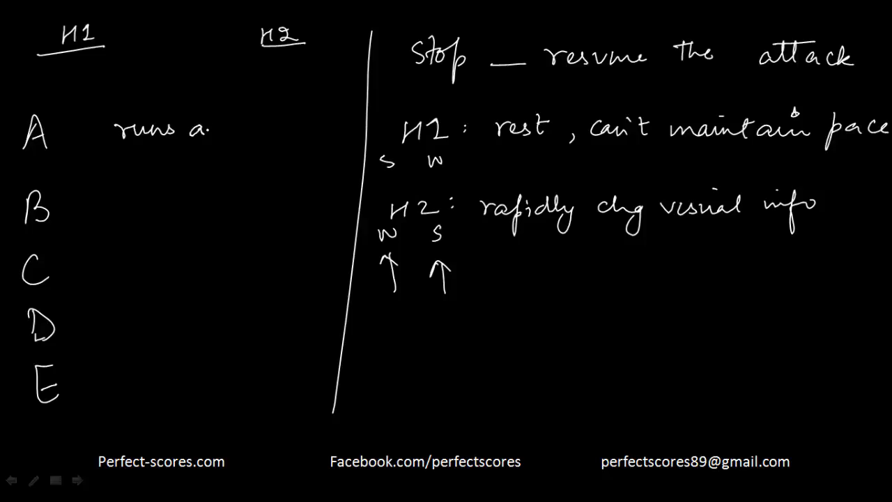
{"action": "type", "text": "away"}
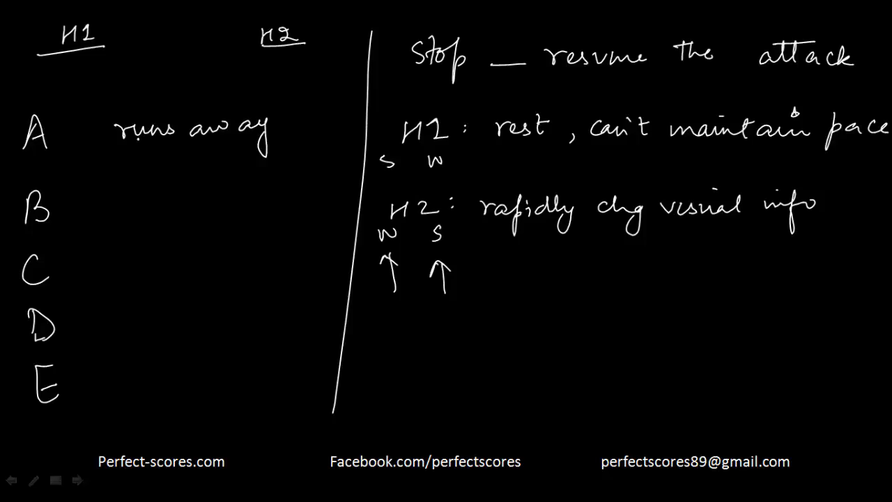
{"action": "left_click_drag", "start_coordinate": [14, 139], "coordinate": [362, 115]}
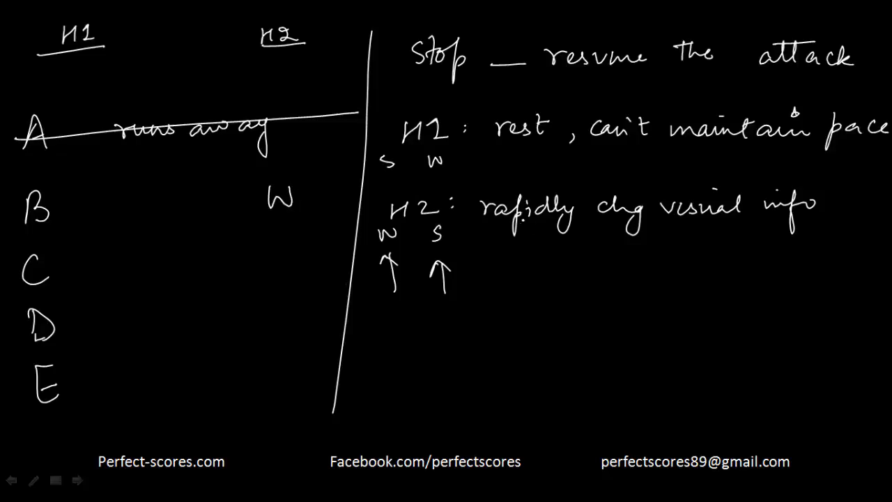
{"action": "left_click_drag", "start_coordinate": [487, 230], "coordinate": [554, 230]}
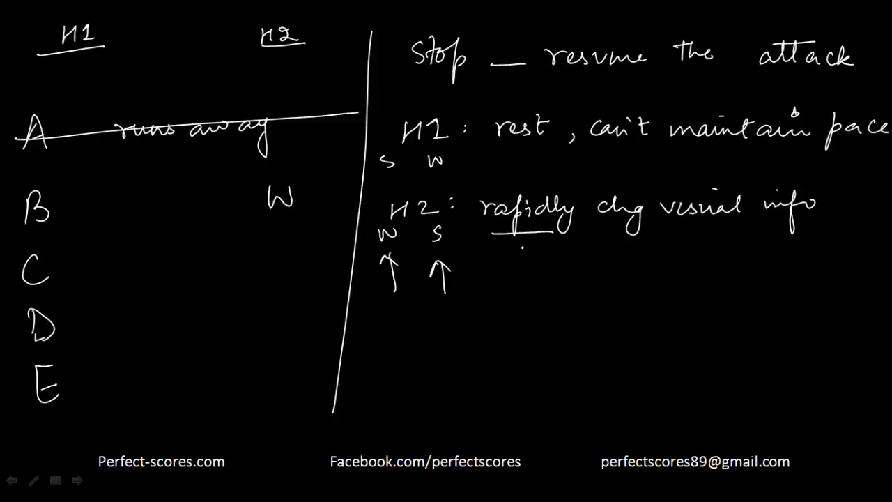